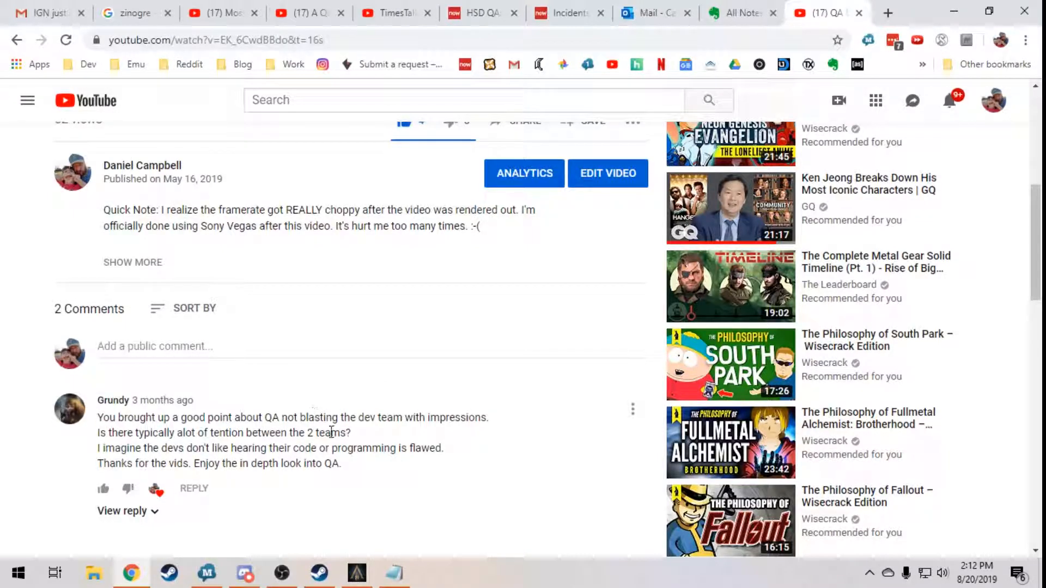
Review the viewer's comment and the report lines, checking the running game in between
drag(138, 433, 341, 463)
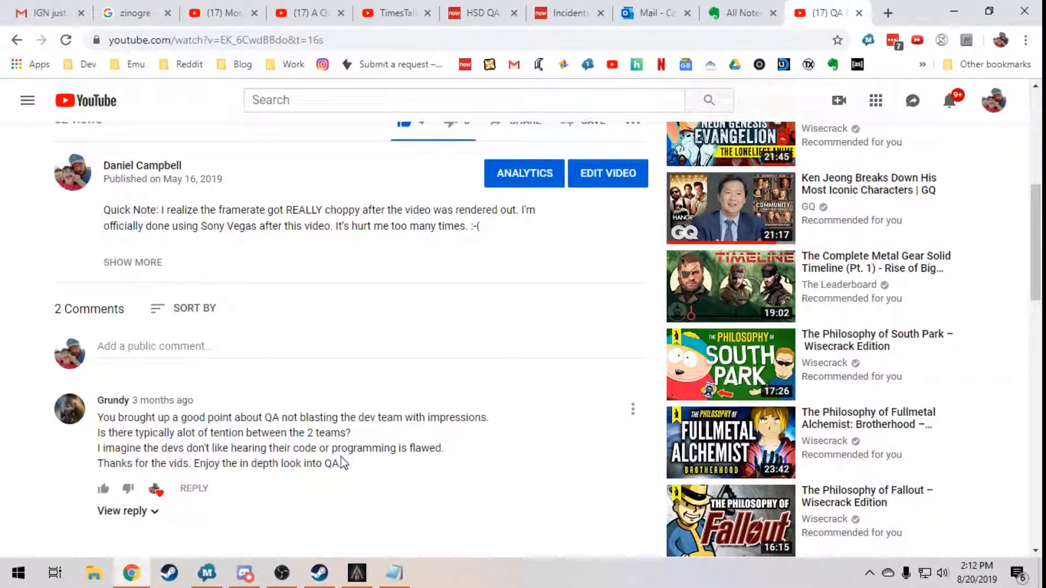
drag(98, 417, 340, 464)
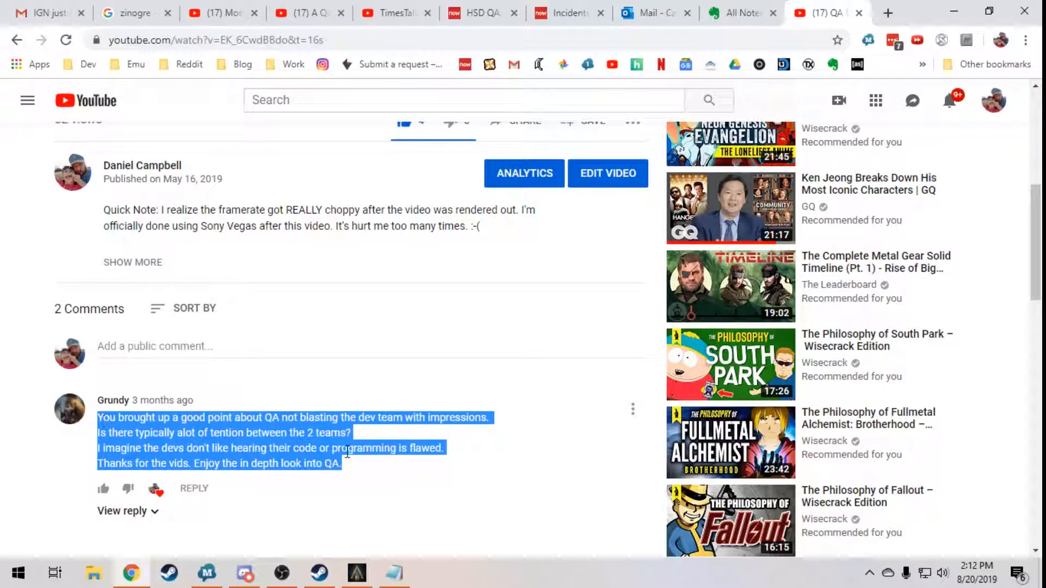
click(352, 467)
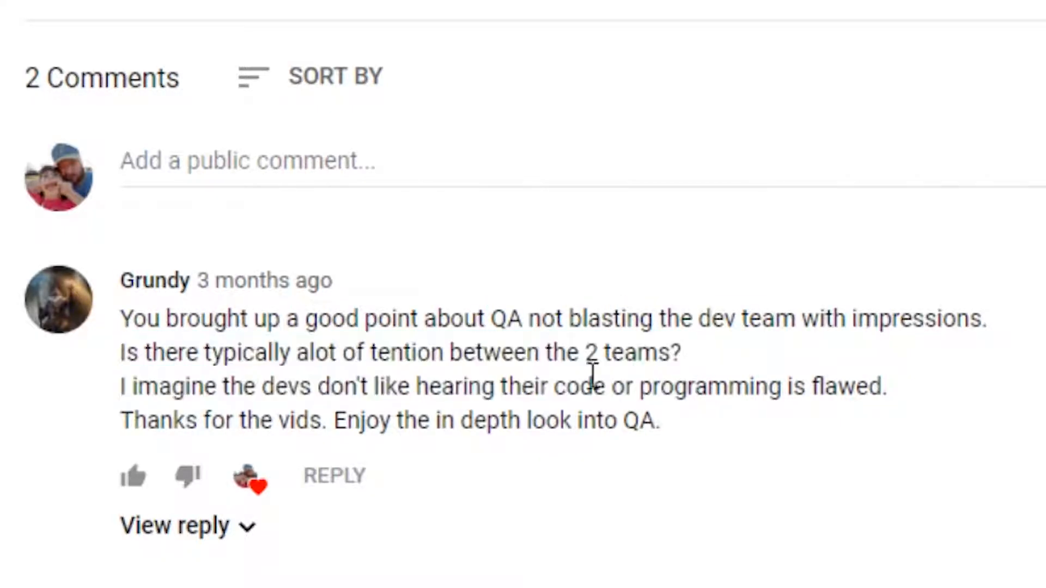
drag(315, 386, 468, 386)
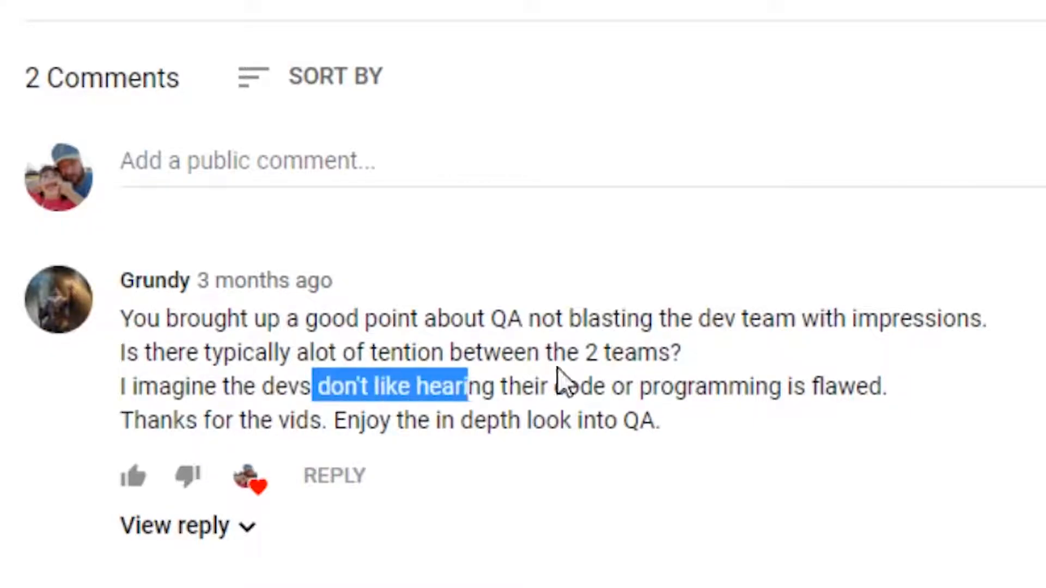
click(360, 314)
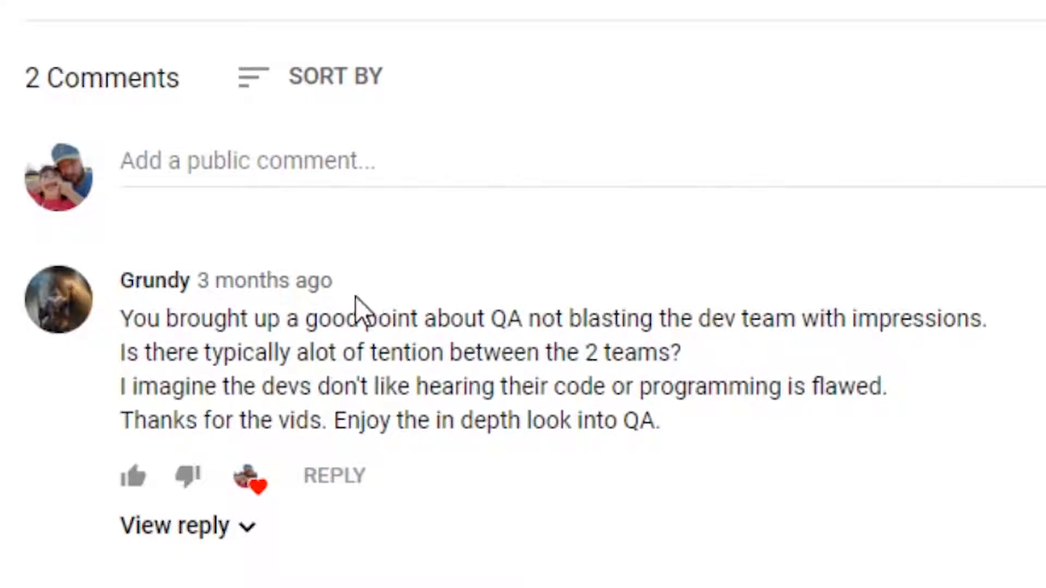
mouse_move(754, 567)
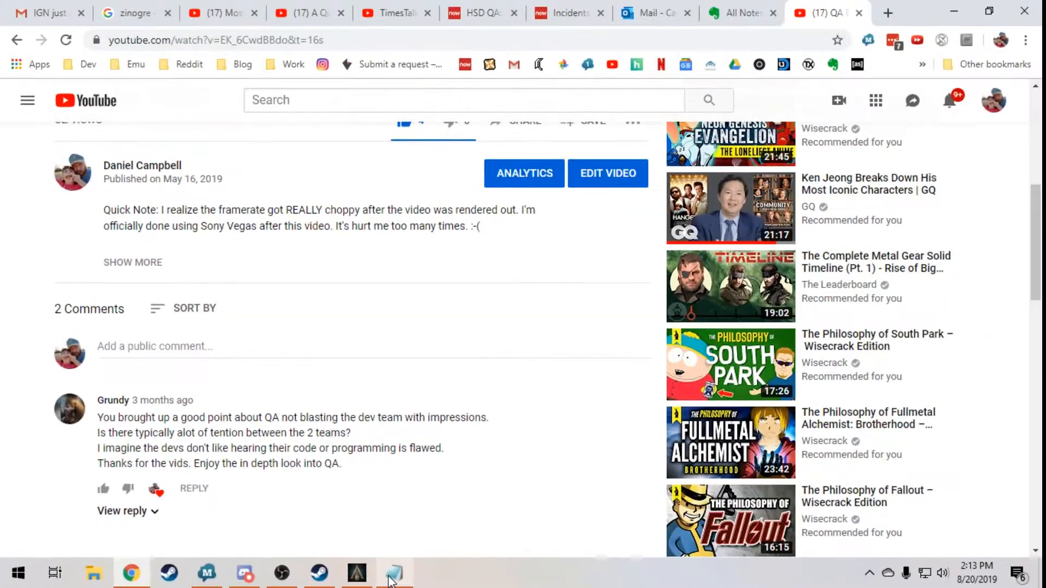
click(393, 573)
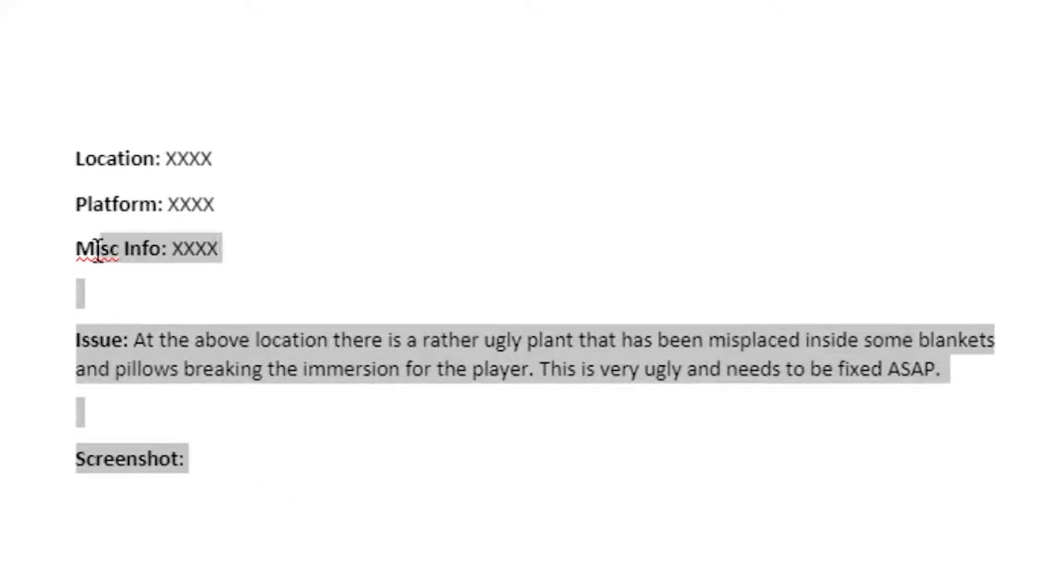
click(133, 339)
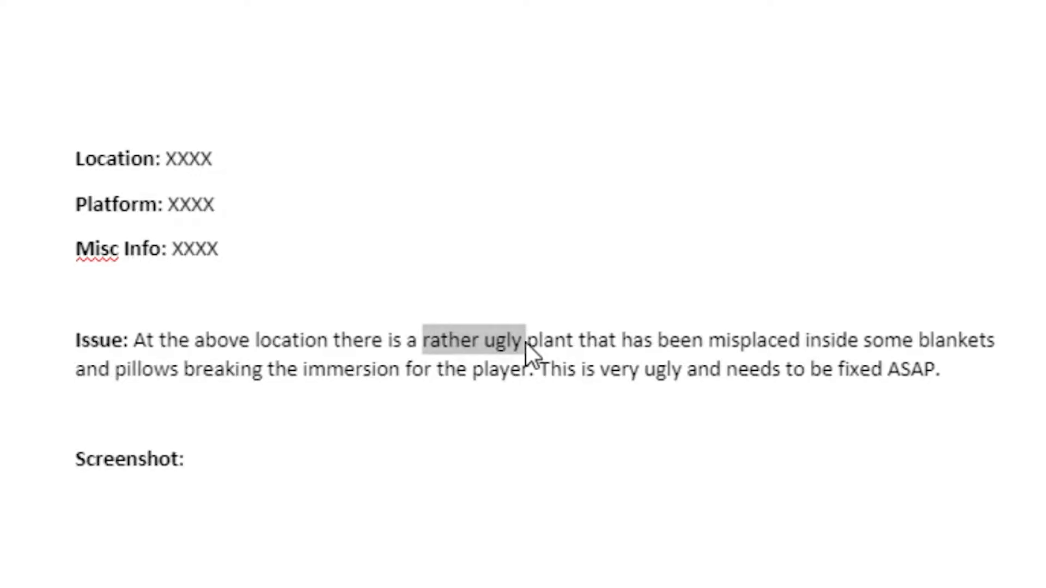
Drop 'rather ugly' and replace 'has been misplaced' with 'is' in the Issue line
key(Delete)
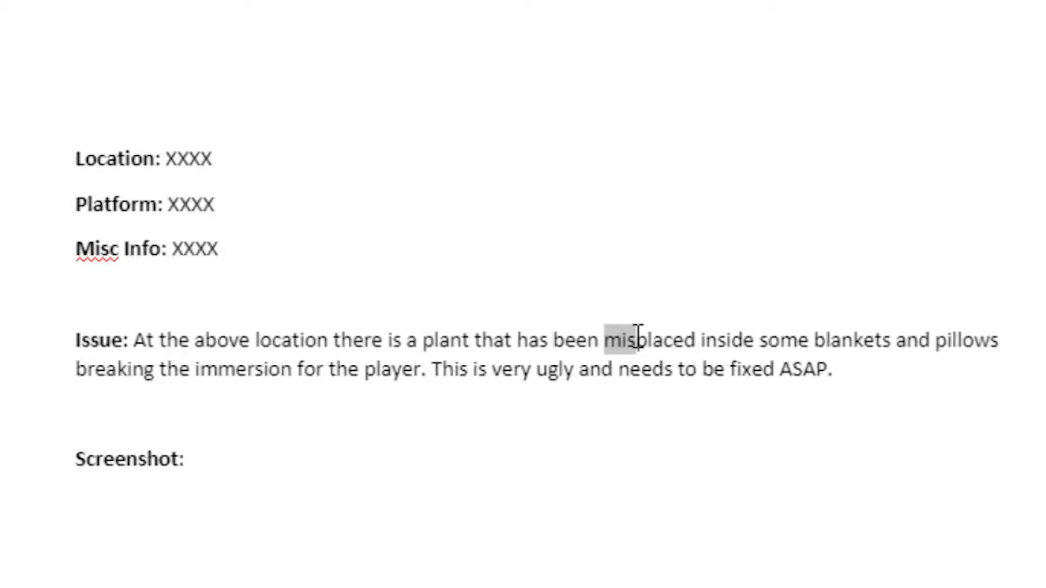
drag(604, 340, 694, 340)
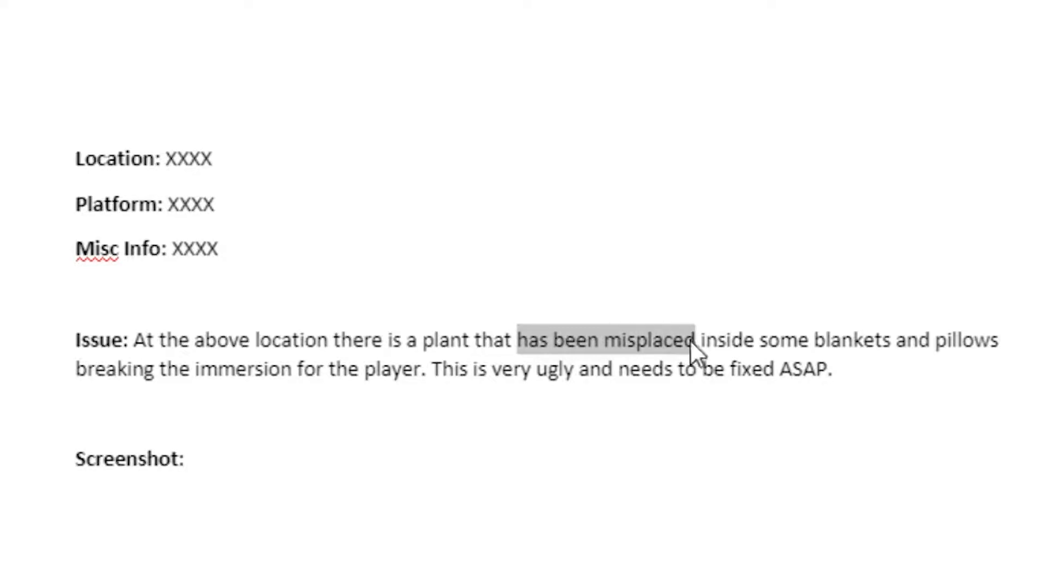
text(is)
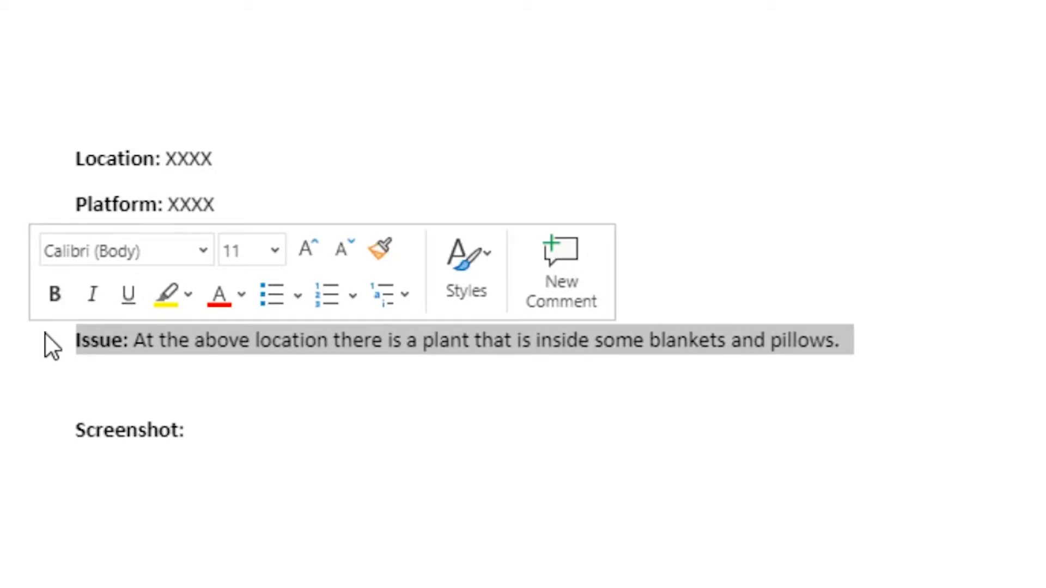
text(Misc Info: XXXX)
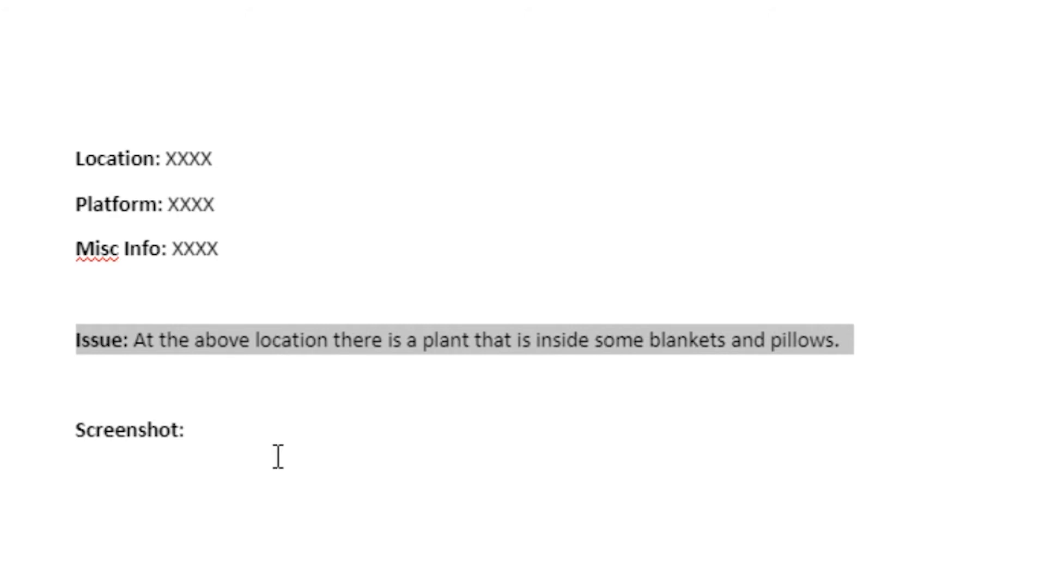